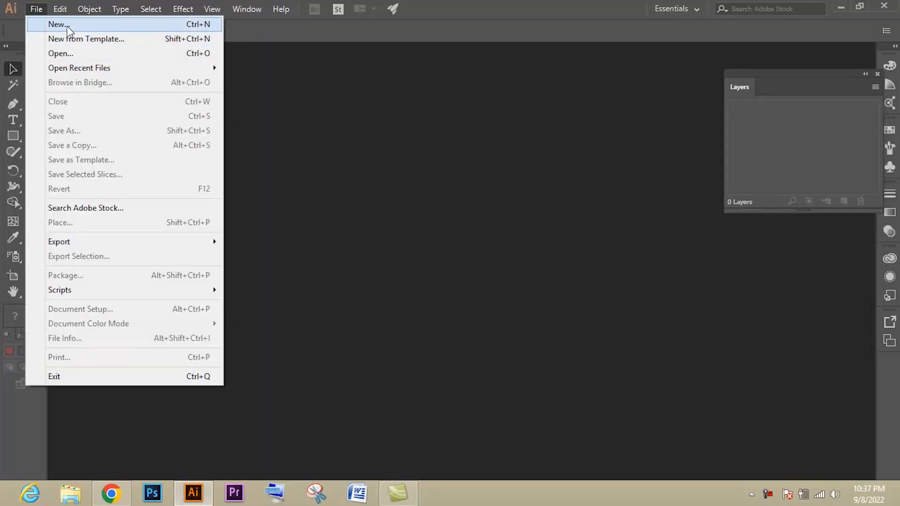
# Create a new blank document and start a text entry on the artboard.
pyautogui.click(57, 23)
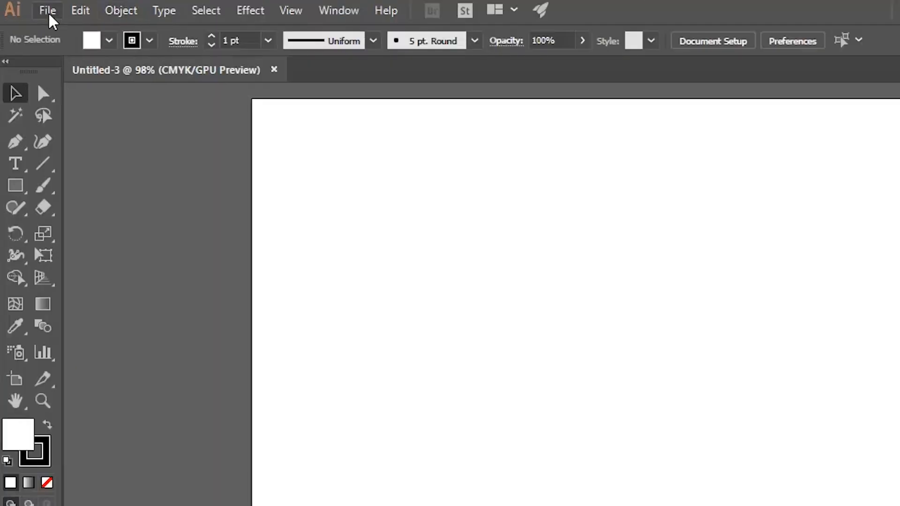
pyautogui.click(15, 164)
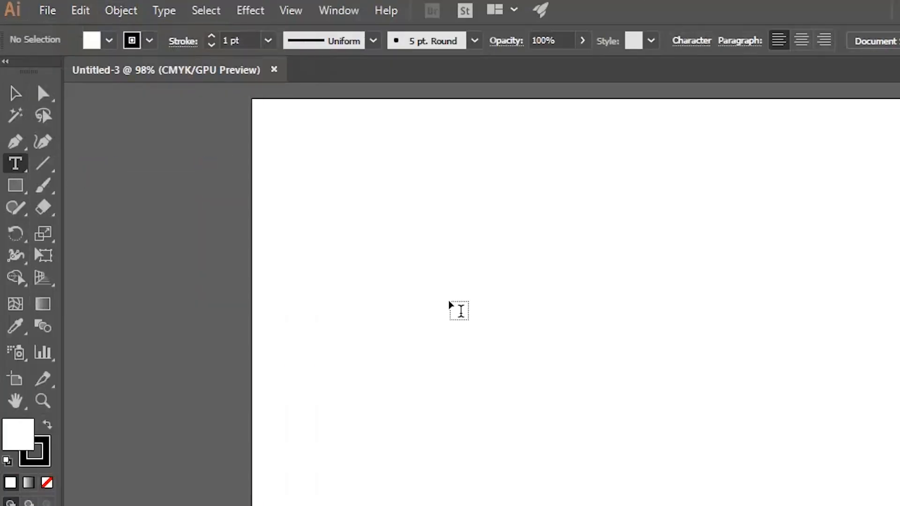
# Type 'KING KOHLI' at 106 pt and move the text lower on the page.
pyautogui.write('KING KOHLI')
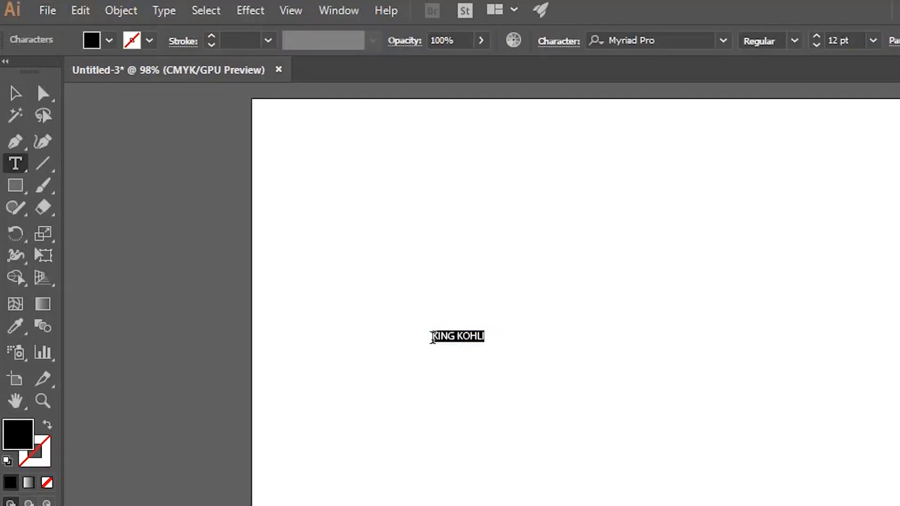
pyautogui.write('106')
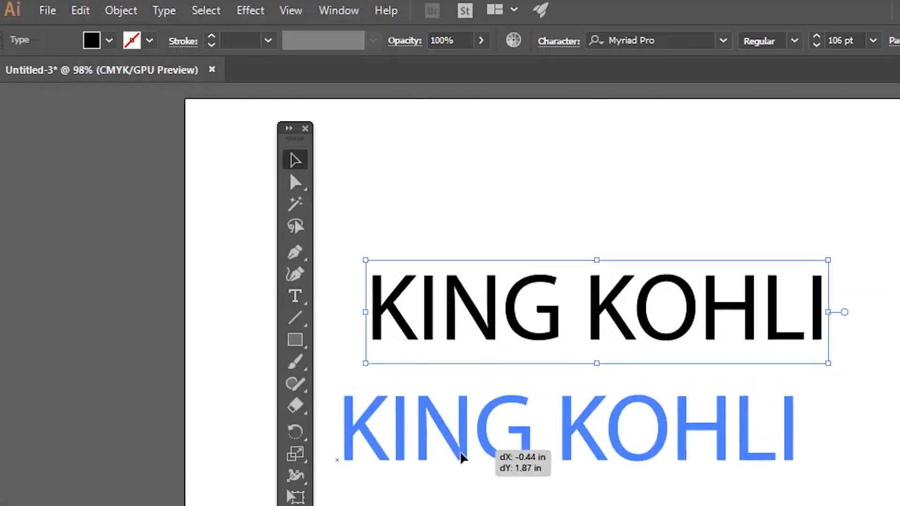
pyautogui.click(121, 10)
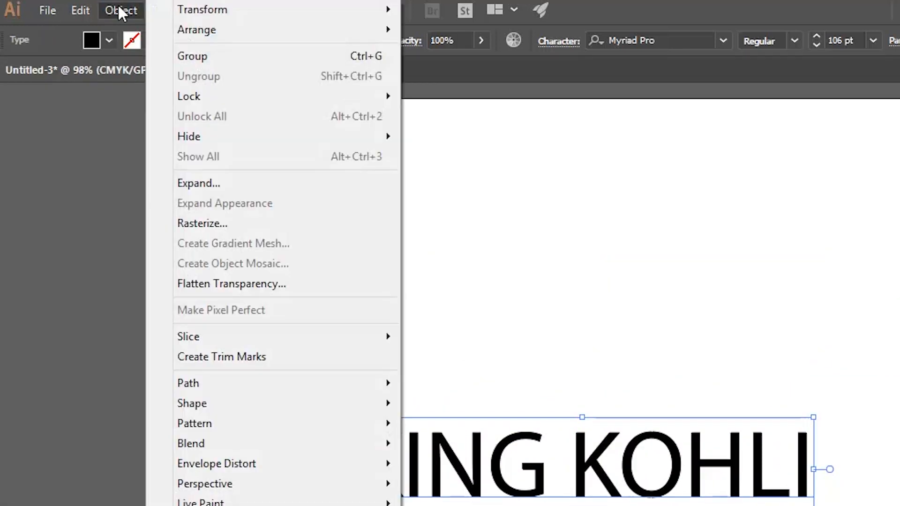
# Convert the KING KOHLI text to outlines and switch to the Direct Selection tool.
pyautogui.click(43, 12)
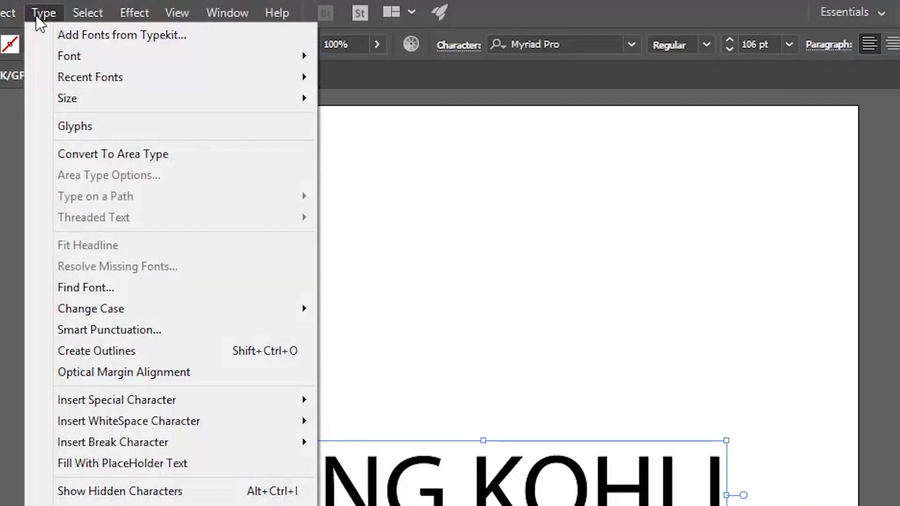
pyautogui.click(96, 350)
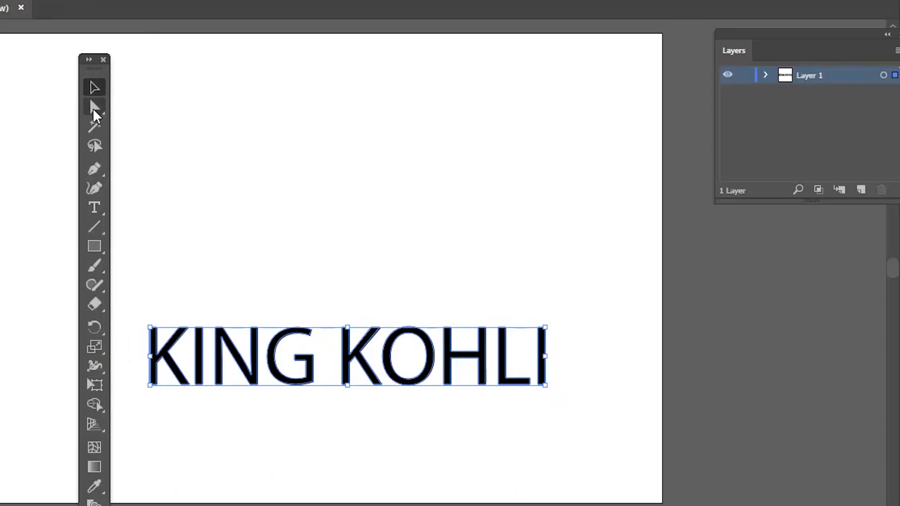
pyautogui.click(94, 107)
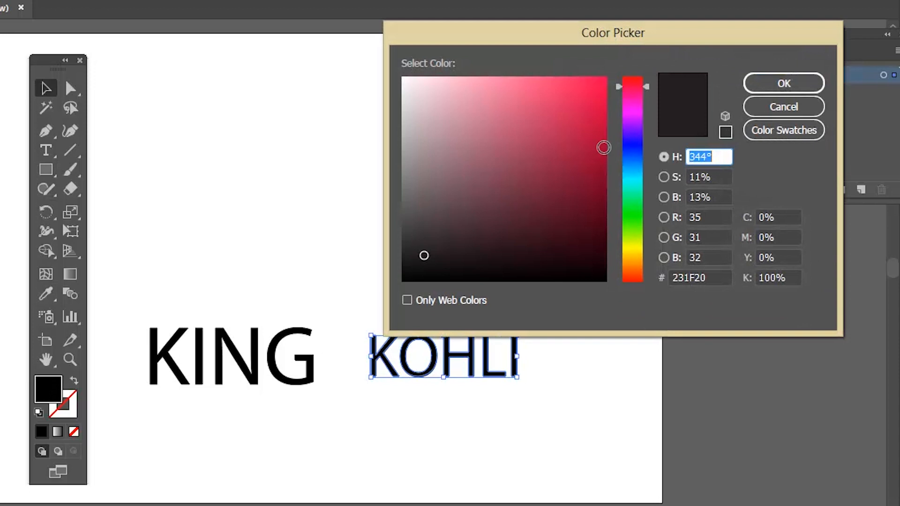
# Fill KOHLI with red and pick it up to reposition beside KING.
pyautogui.click(783, 84)
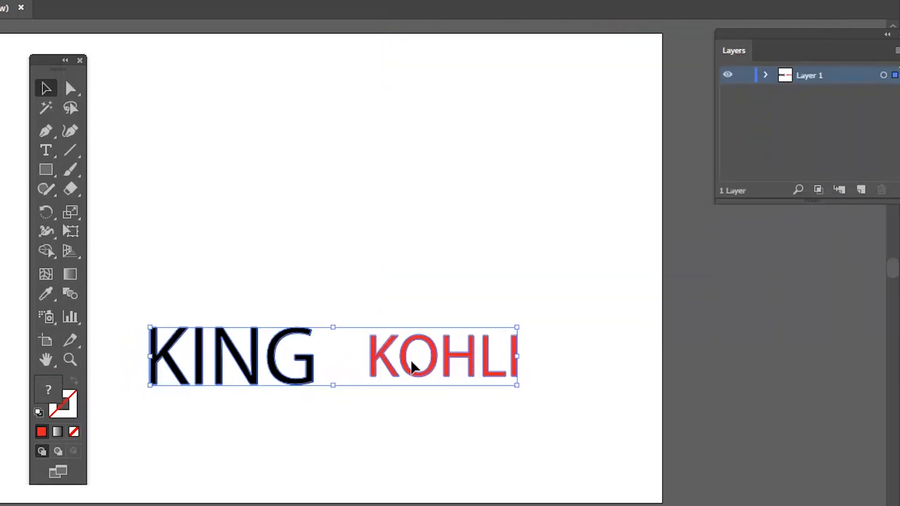
pyautogui.click(50, 12)
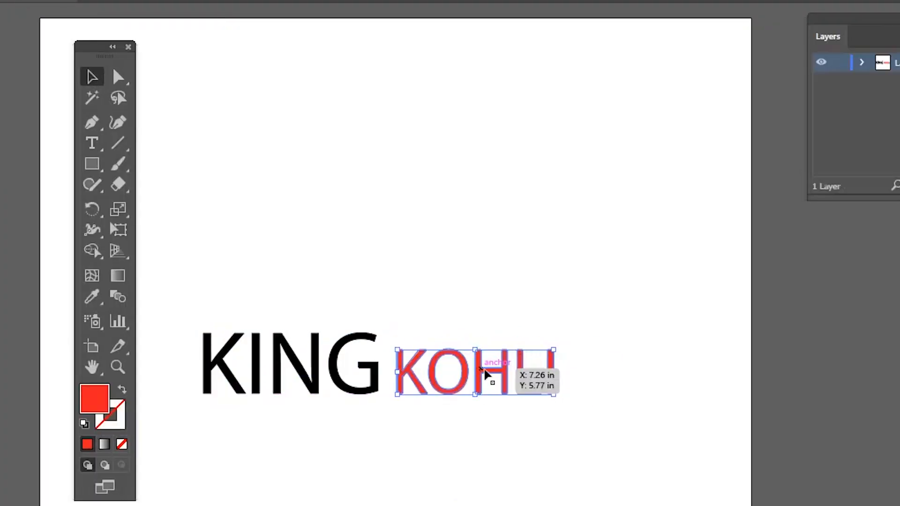
# Set KOHLI in place beside KING.
pyautogui.click(118, 76)
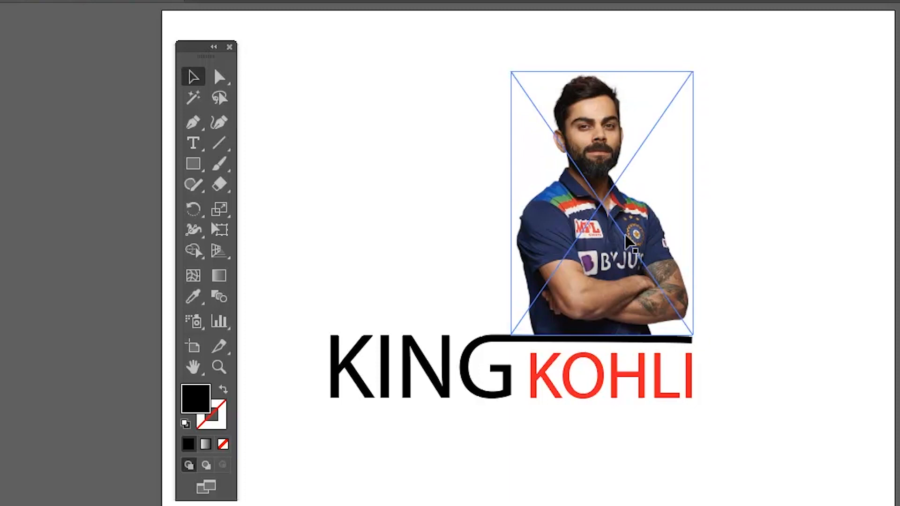
# Apply a Stylize drop shadow to the cricketer photo, previewing before confirming.
pyautogui.click(49, 18)
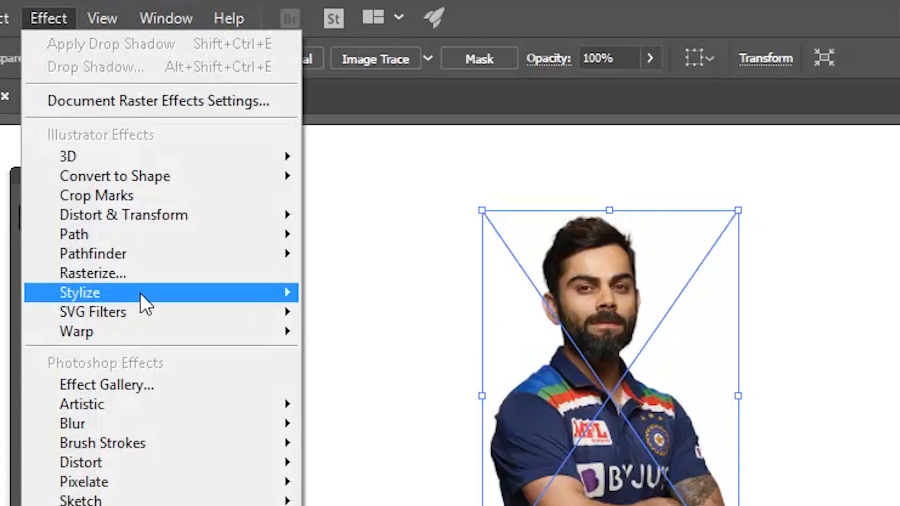
pyautogui.click(299, 292)
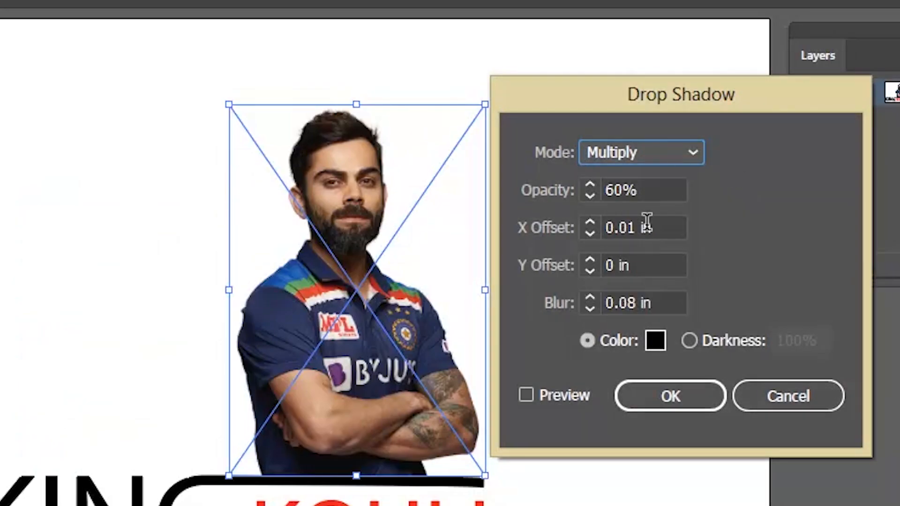
pyautogui.click(525, 396)
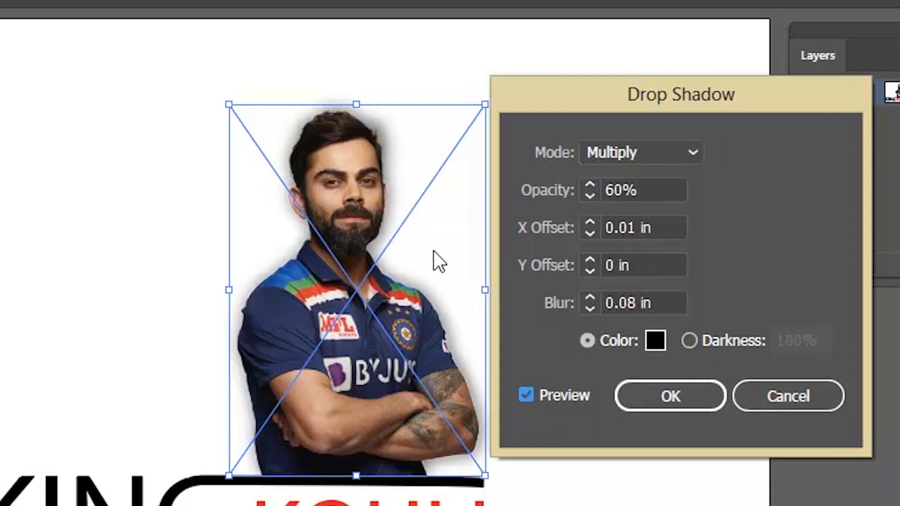
pyautogui.click(670, 395)
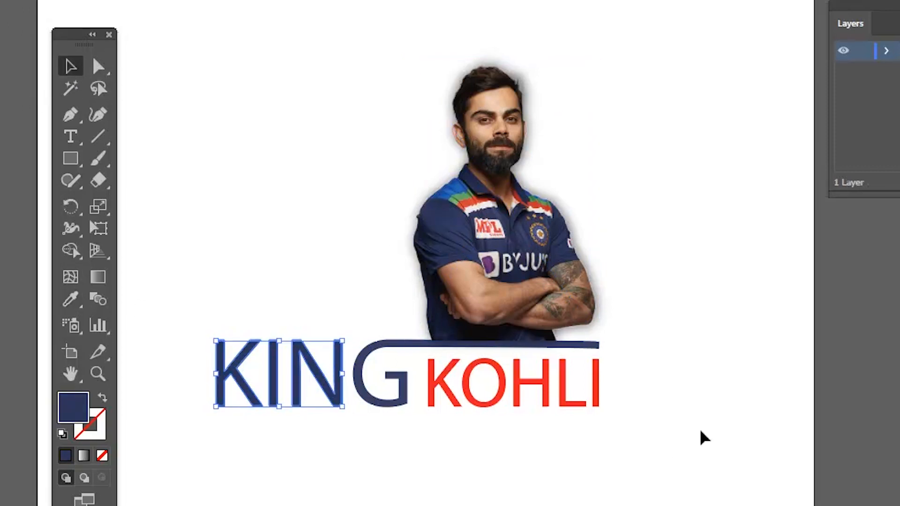
# Draw a rectangle spanning the whole artboard as the background.
pyautogui.click(44, 11)
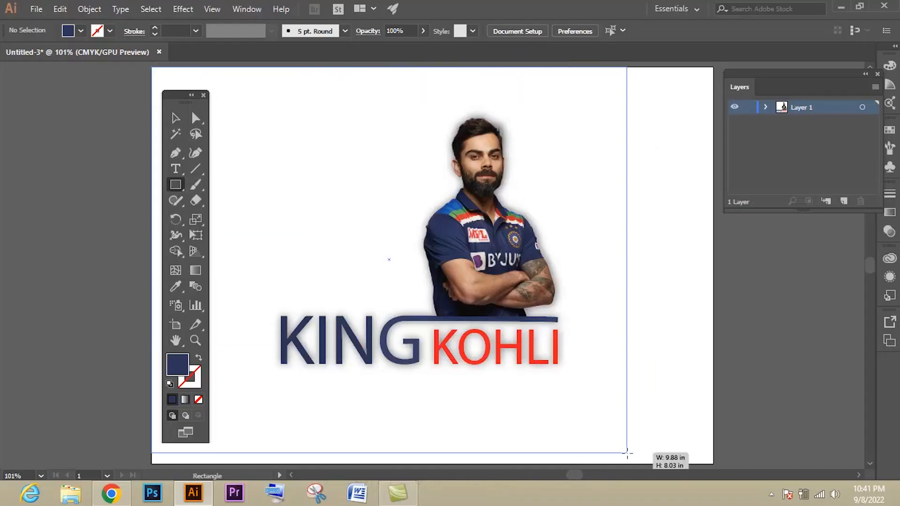
pyautogui.moveTo(152, 74); pyautogui.dragTo(712, 456)
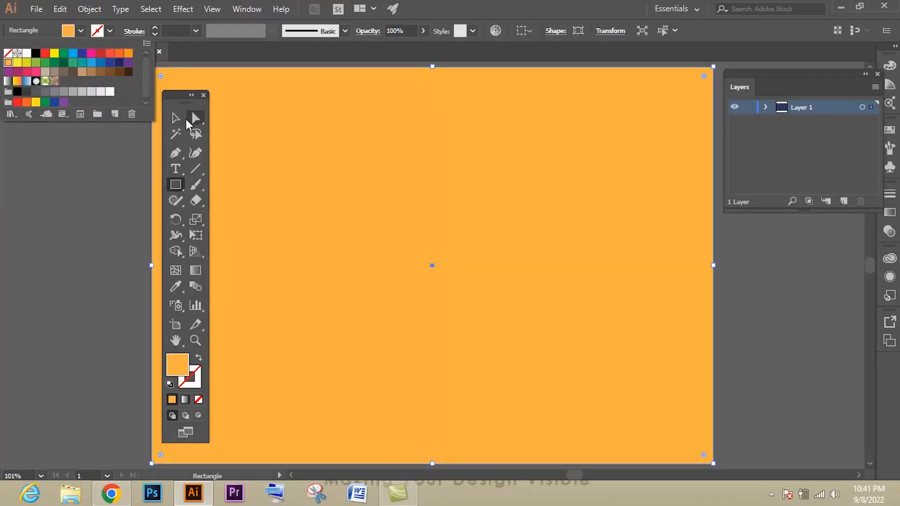